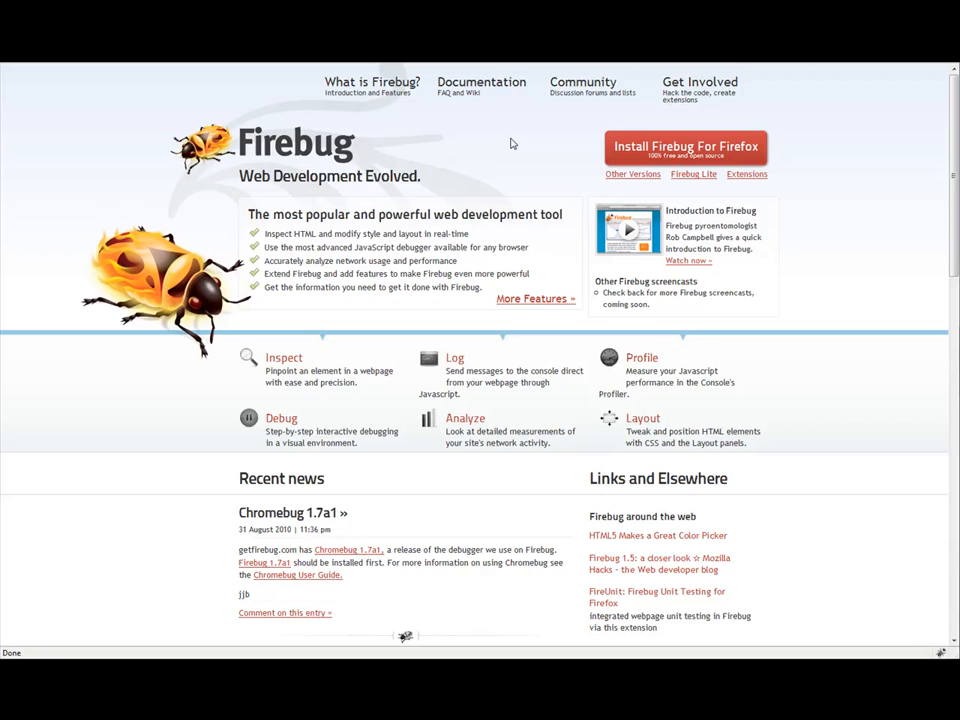
mouse_move(514, 158)
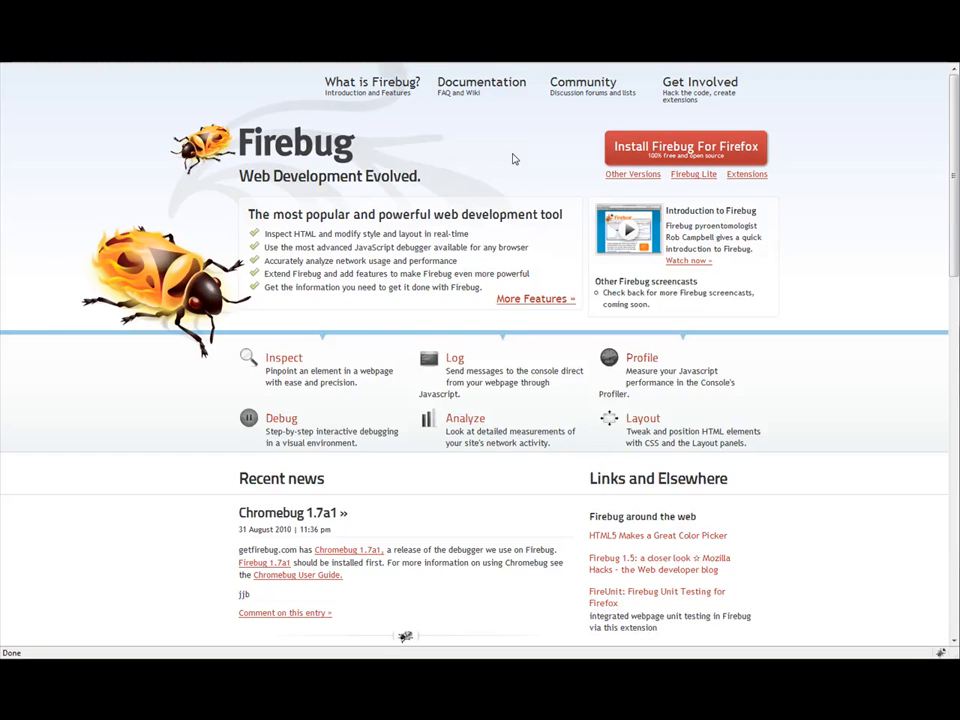
mouse_move(505, 169)
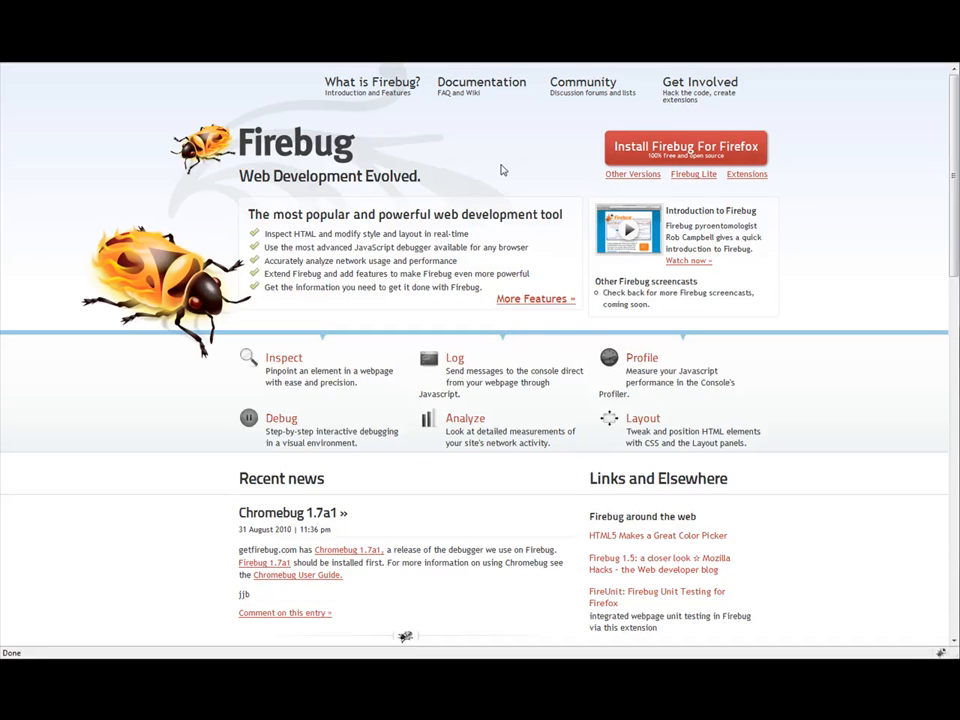
mouse_move(393, 136)
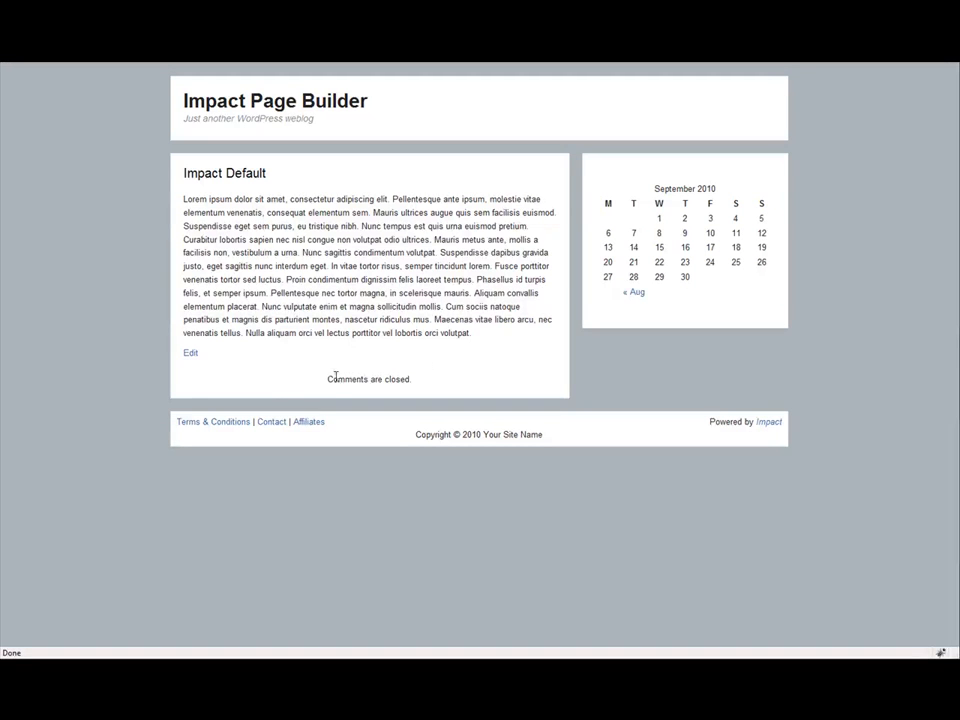
mouse_move(355, 379)
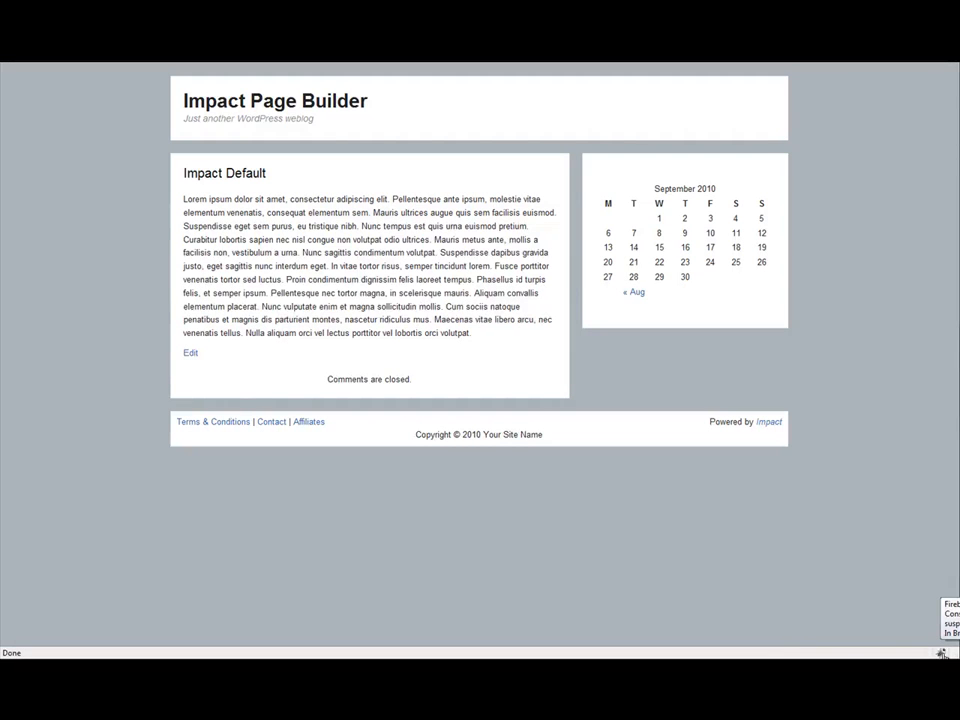
- Open Firebug's HTML panel showing the Impact page body and its #ABB4BA background rule
left_click(940, 652)
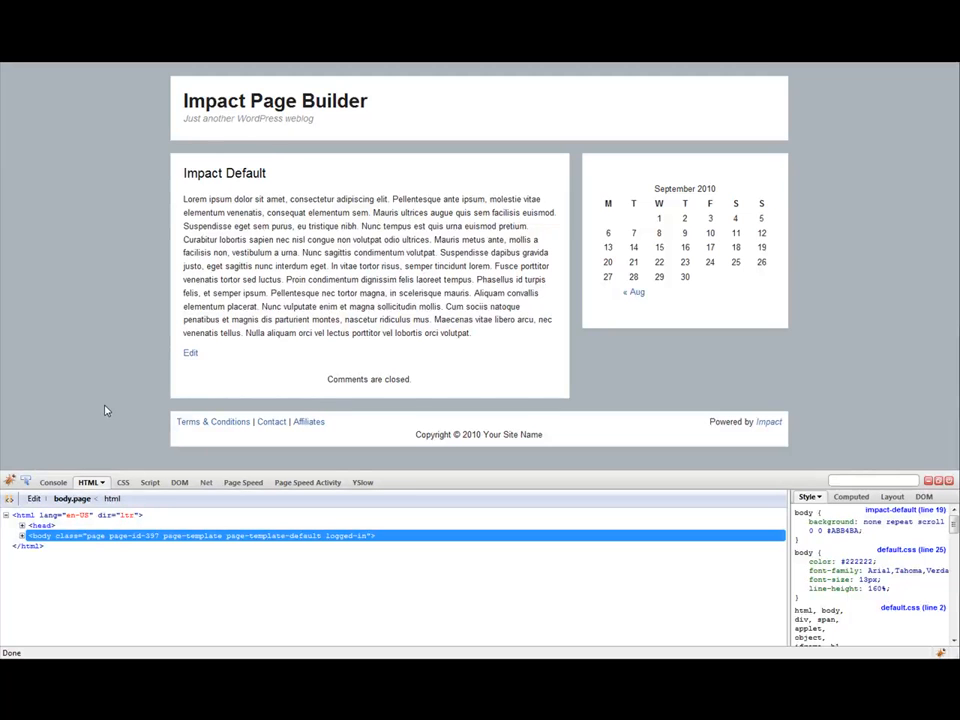
mouse_move(135, 580)
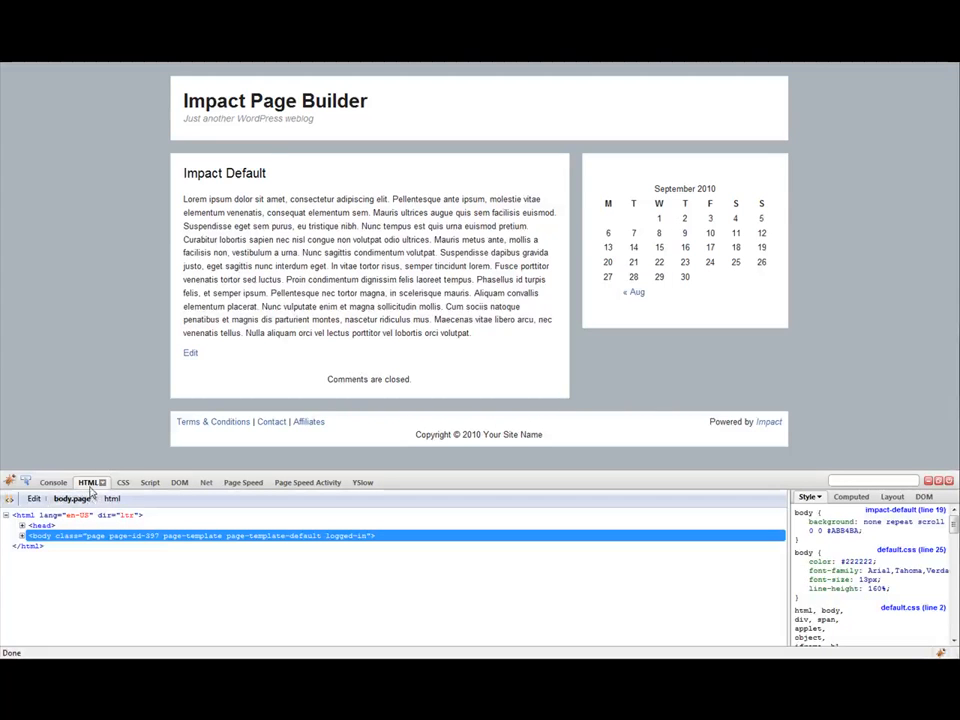
mouse_move(224, 524)
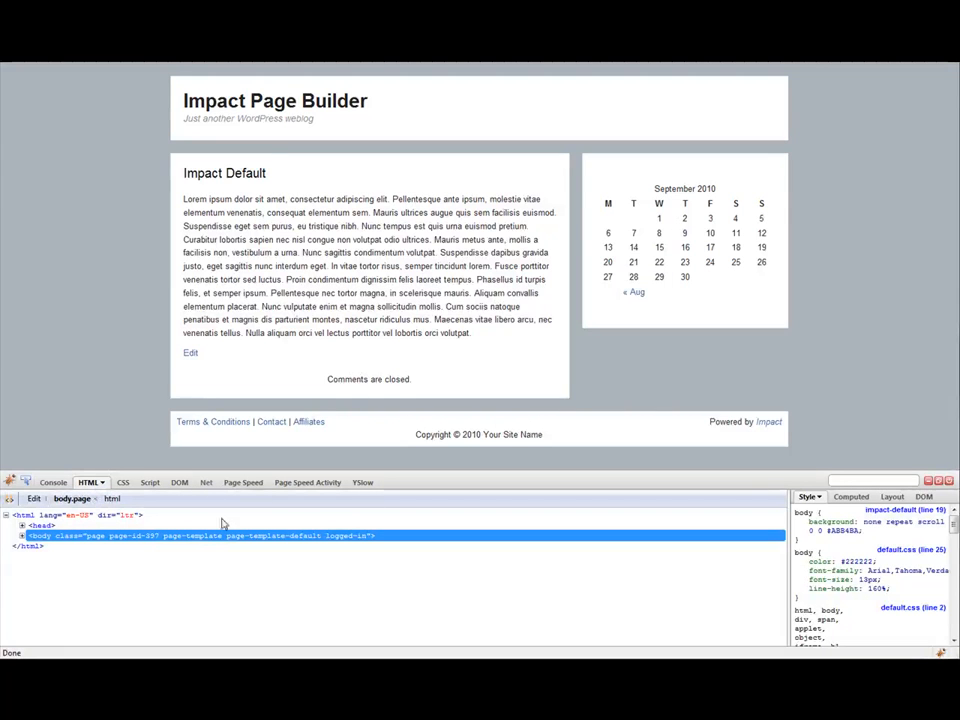
mouse_move(156, 525)
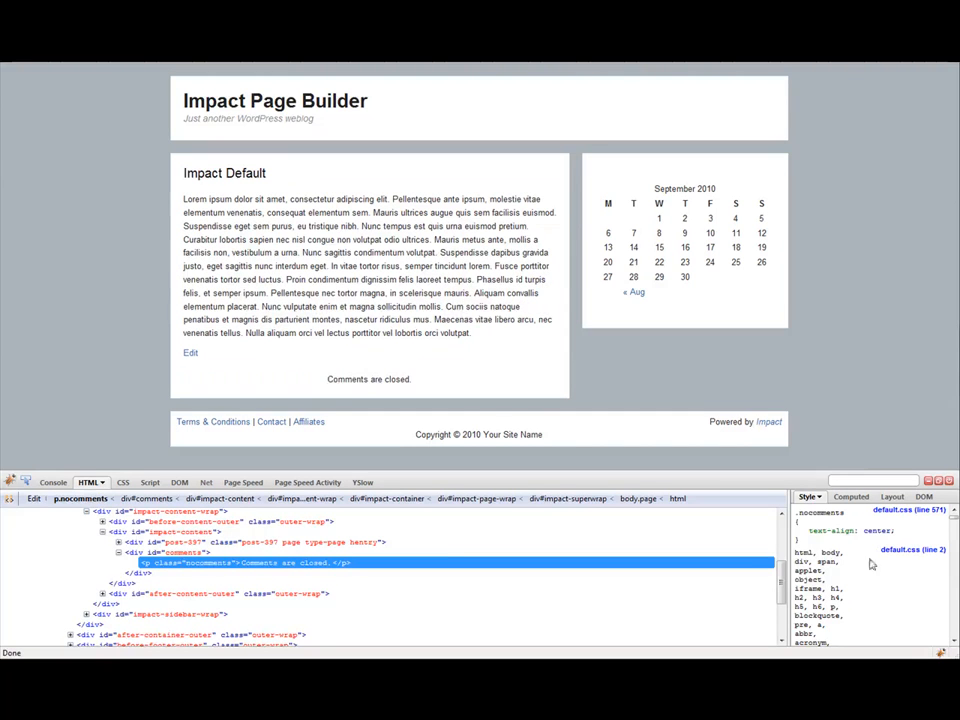
mouse_move(828, 526)
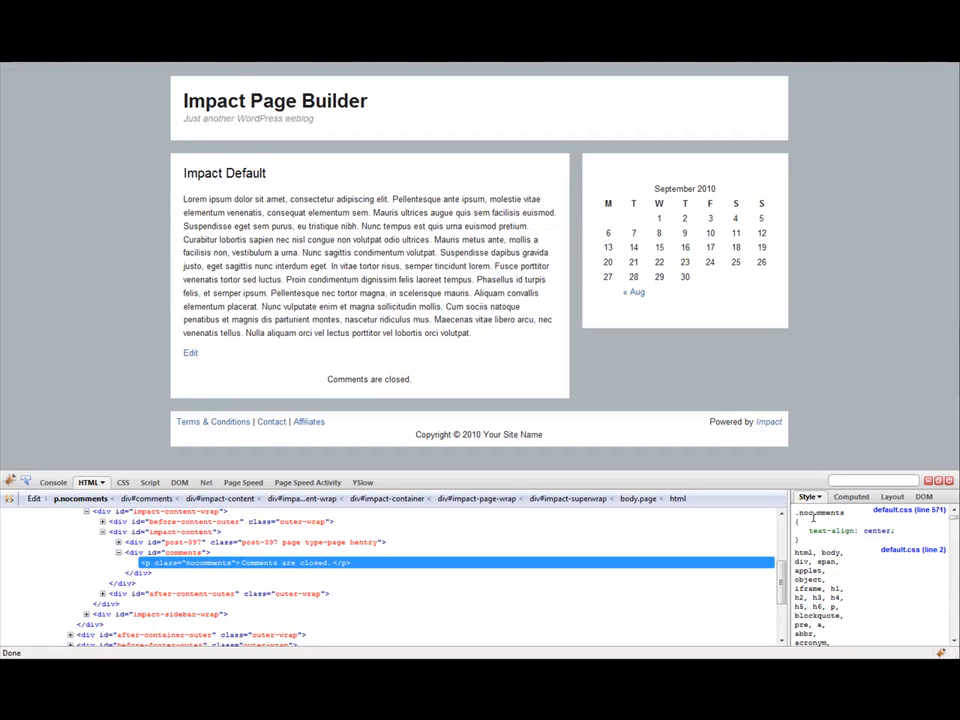
- Select the 'Comments are closed.' paragraph to show its .nocomments rule with text-align: center
left_click(799, 511)
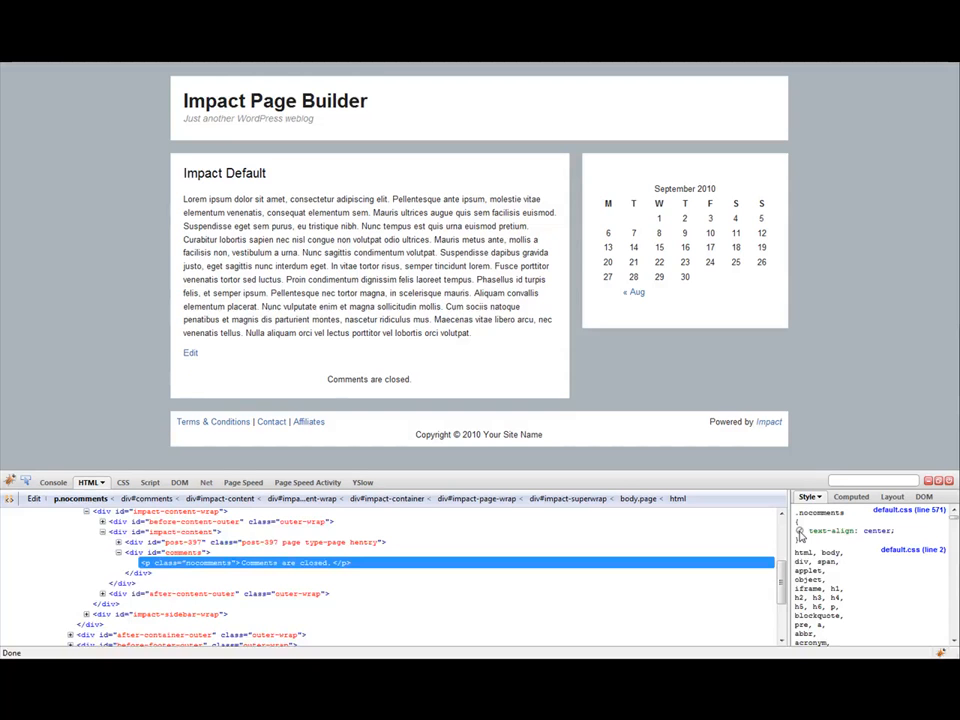
left_click(801, 530)
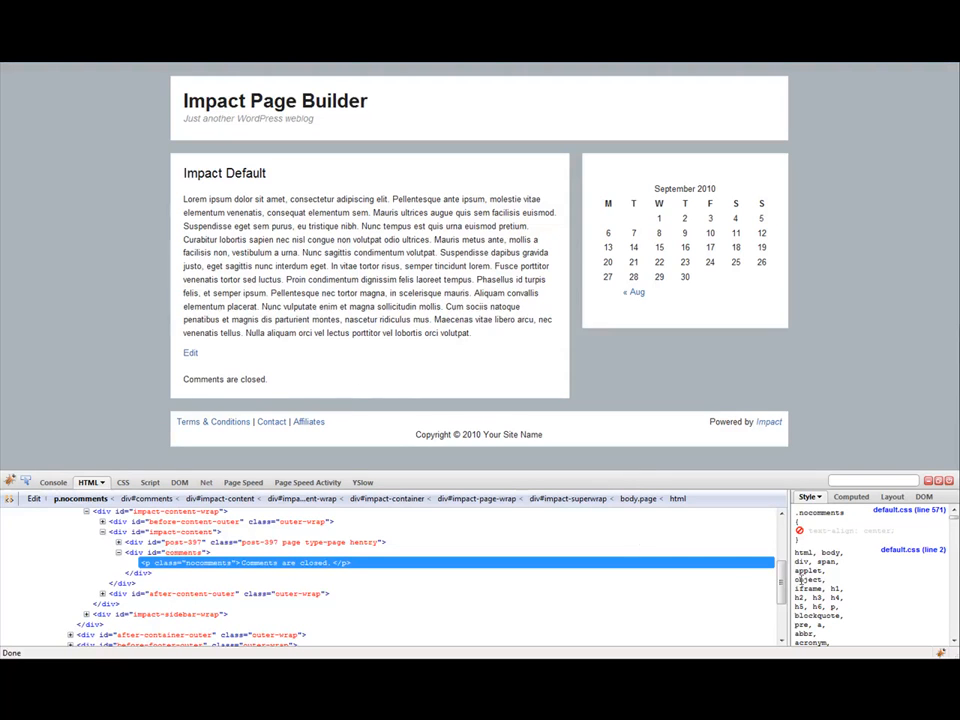
left_click(799, 530)
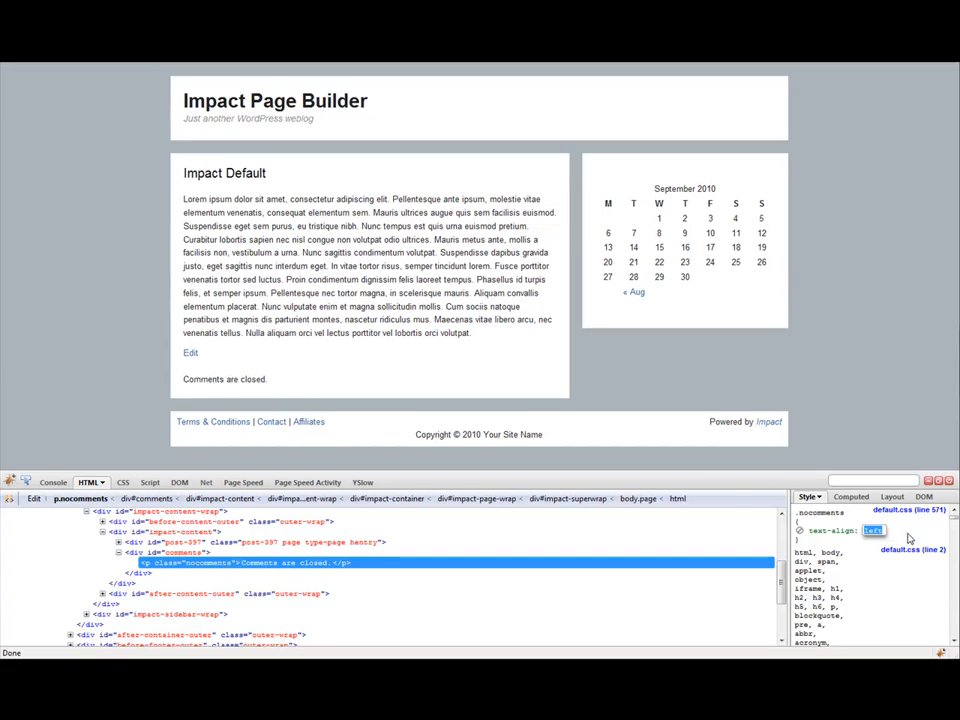
type("right")
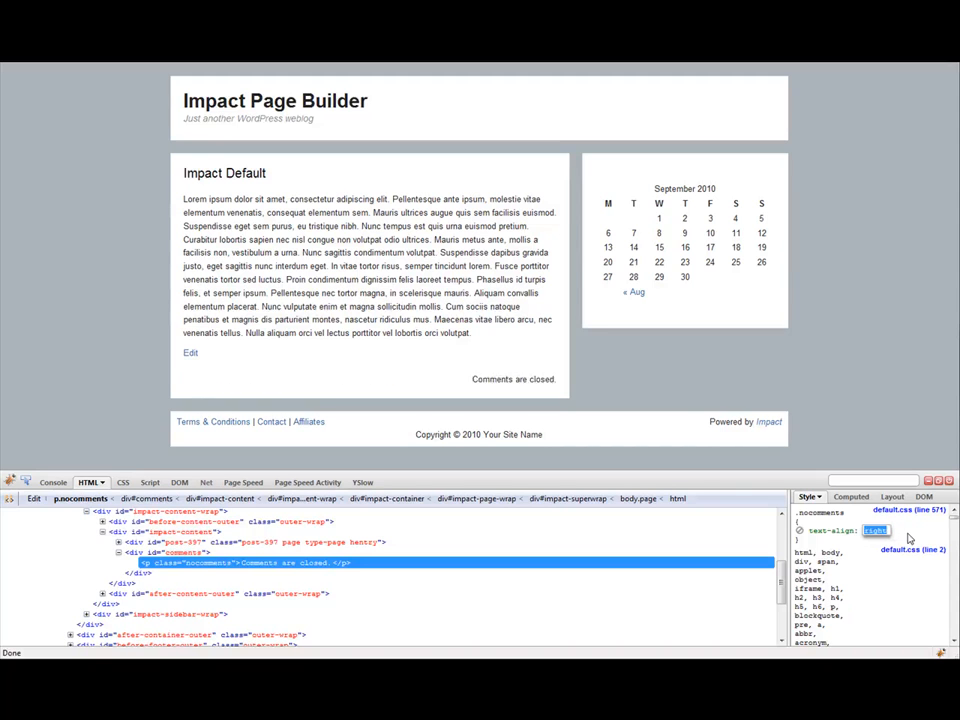
type("center")
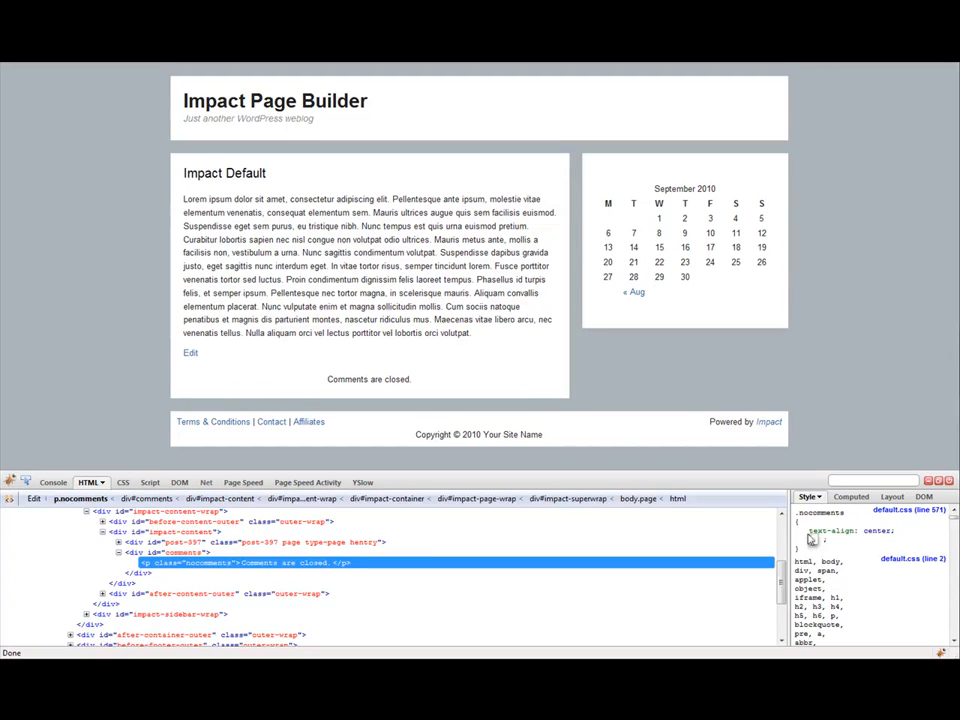
- Add display: none to the .nocomments rule, then disable it so the text reappears
left_click(802, 530)
type("display: none;")
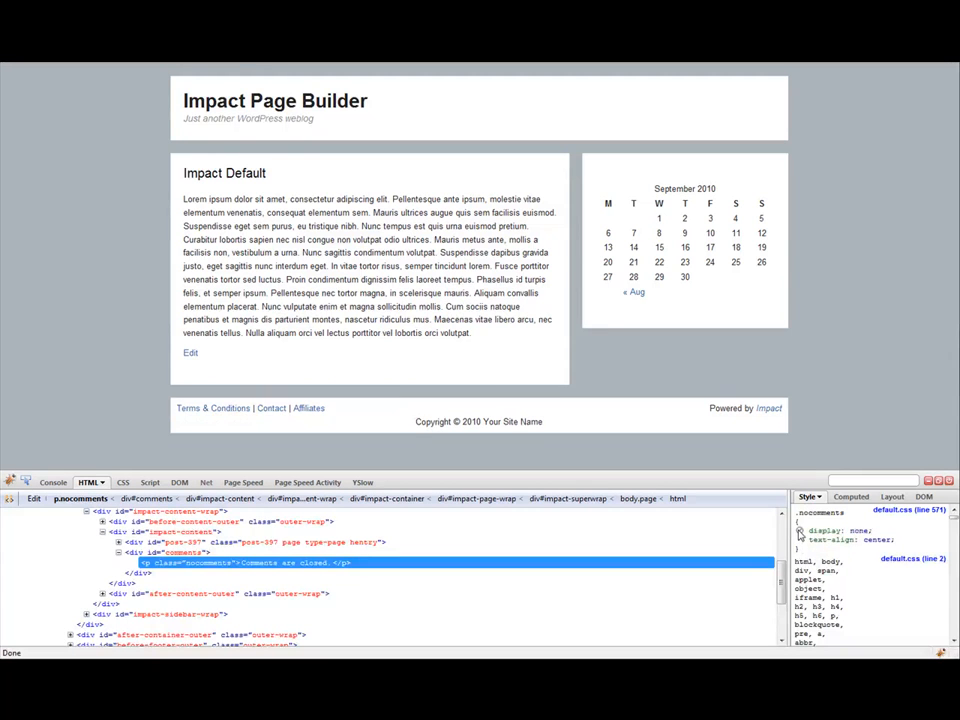
left_click(801, 530)
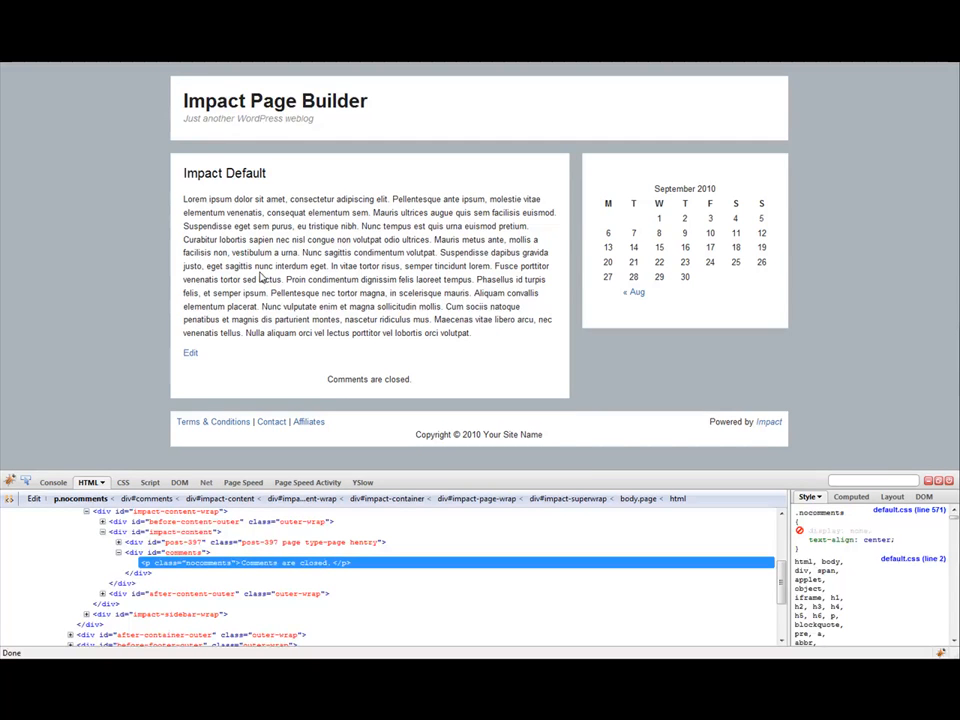
mouse_move(310, 284)
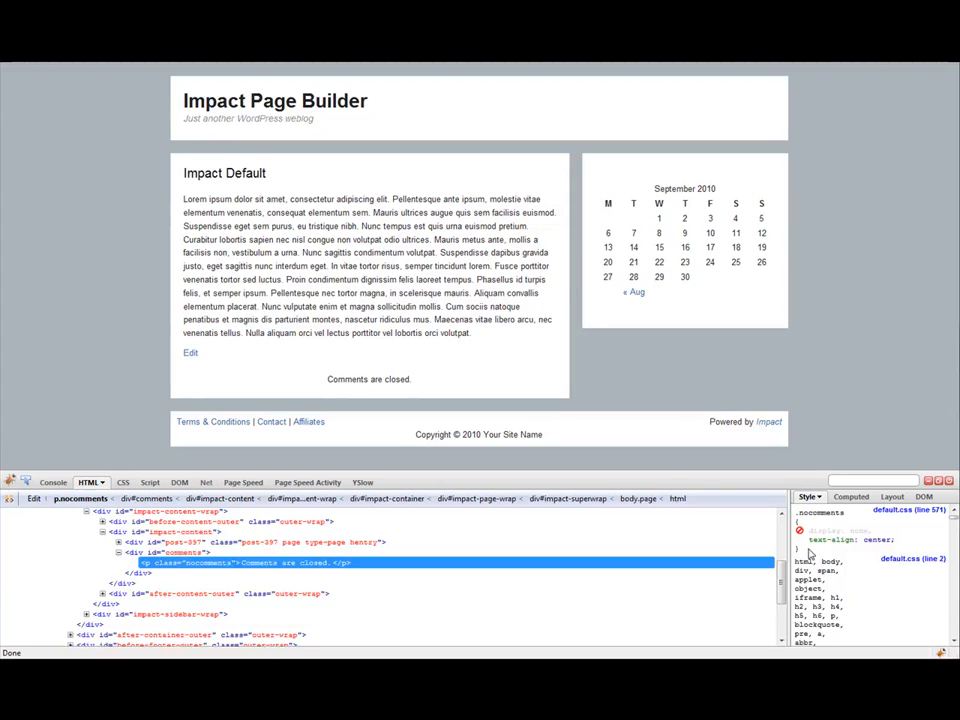
mouse_move(758, 549)
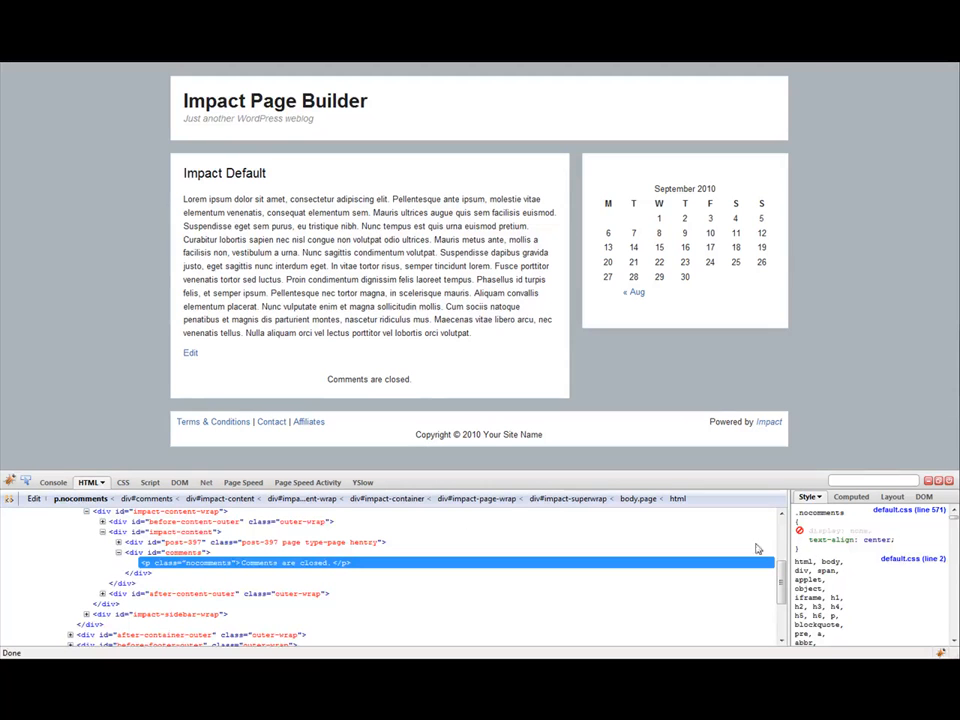
mouse_move(897, 551)
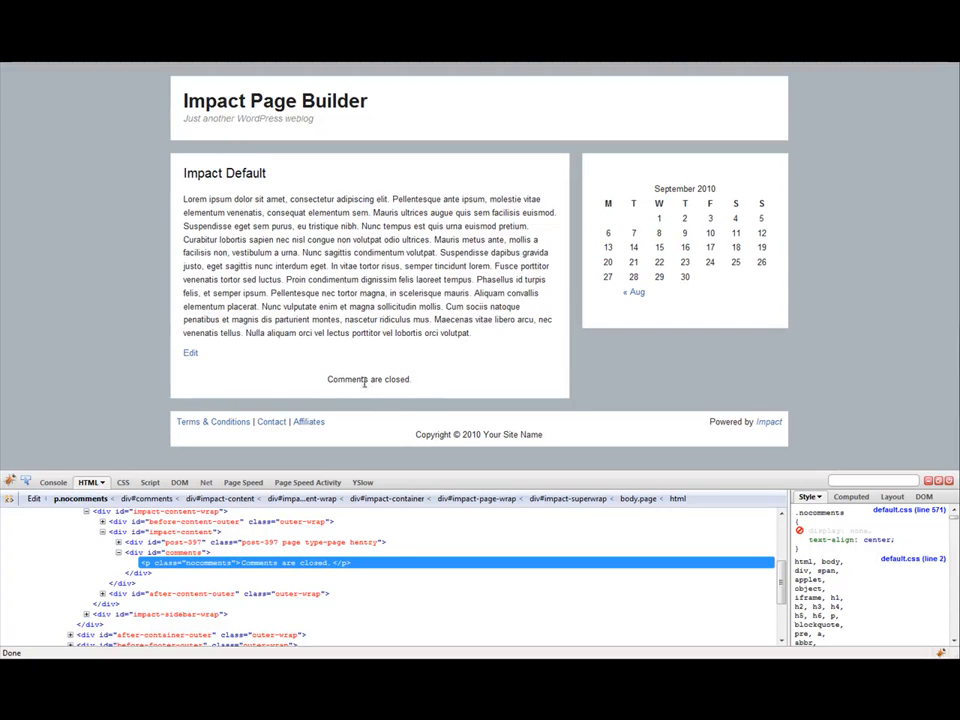
mouse_move(450, 389)
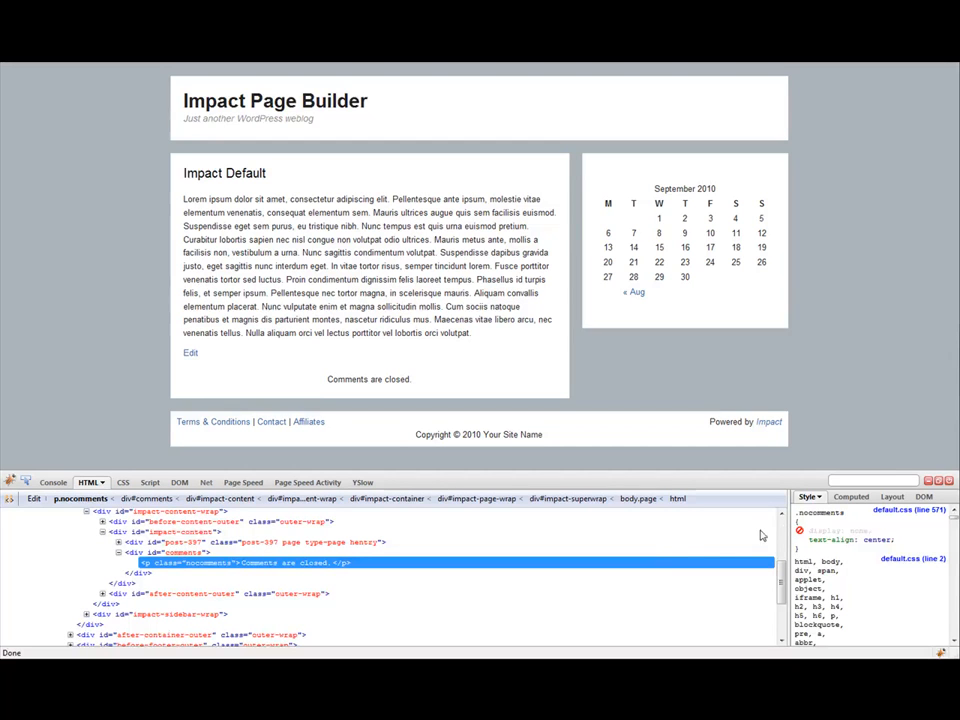
mouse_move(650, 548)
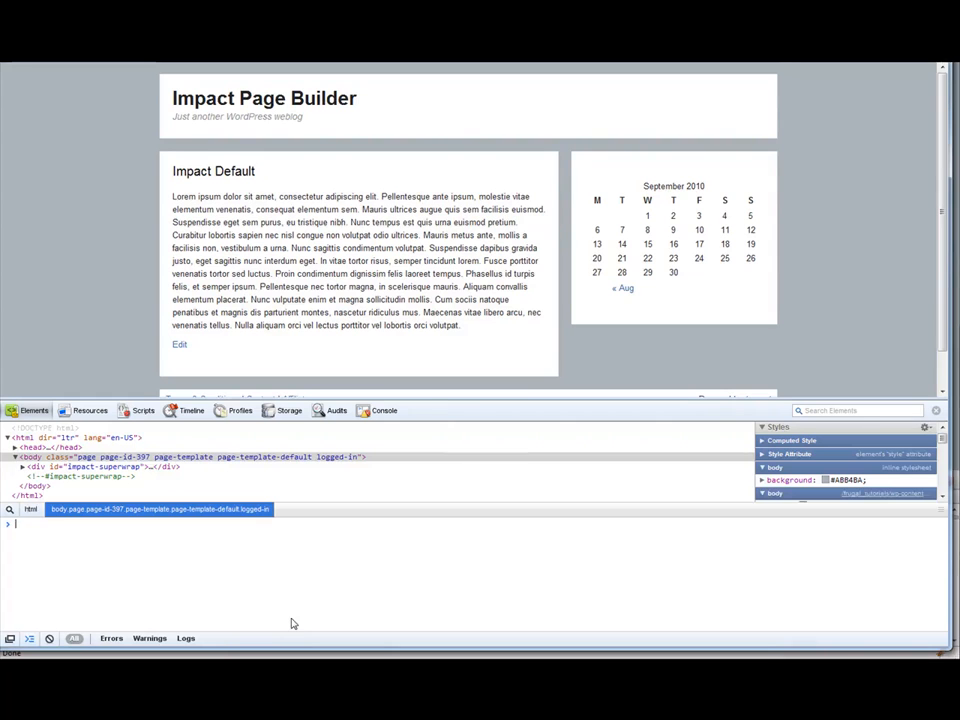
mouse_move(363, 556)
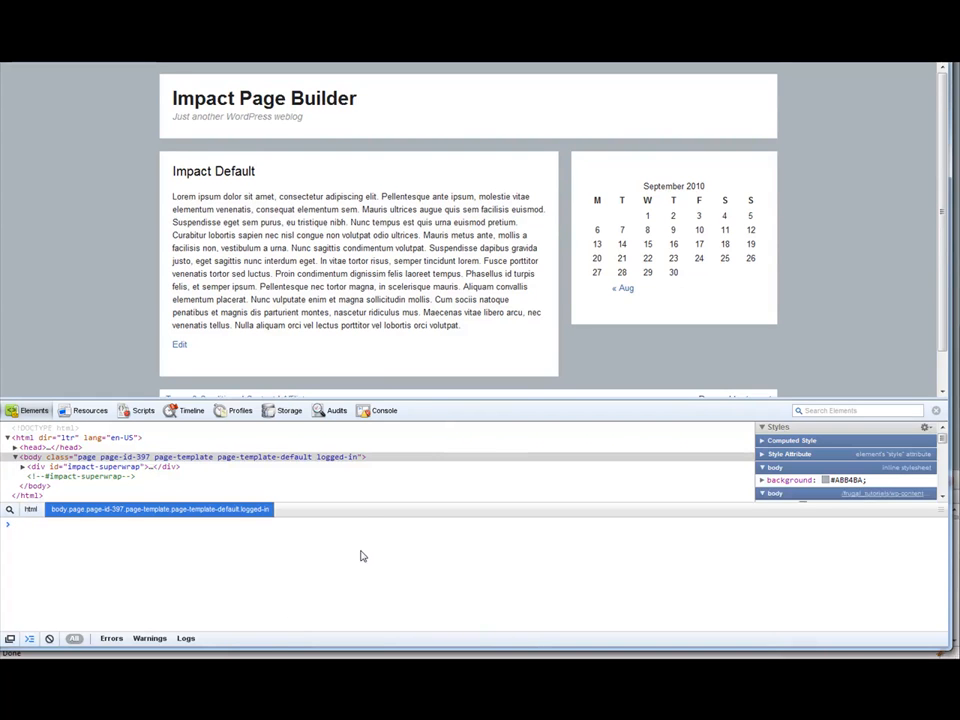